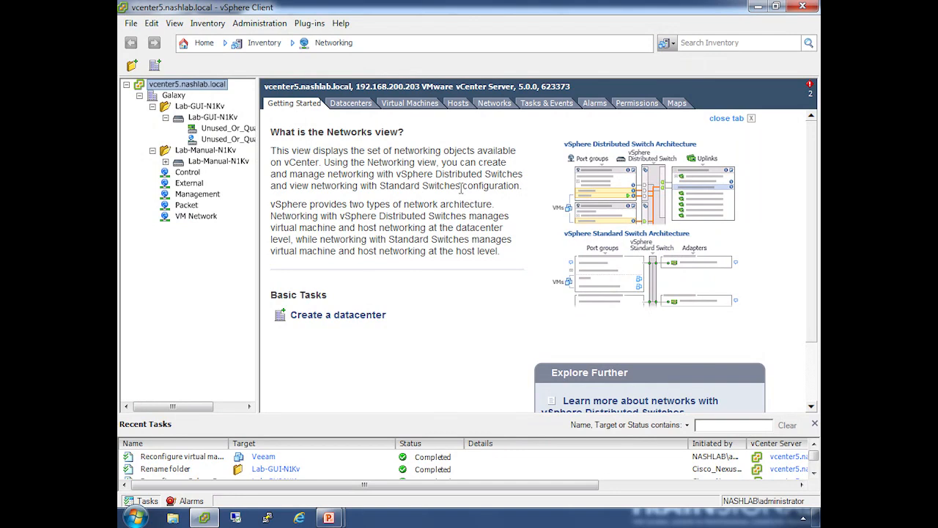
pyautogui.moveTo(190, 153)
pyautogui.write('192.1')
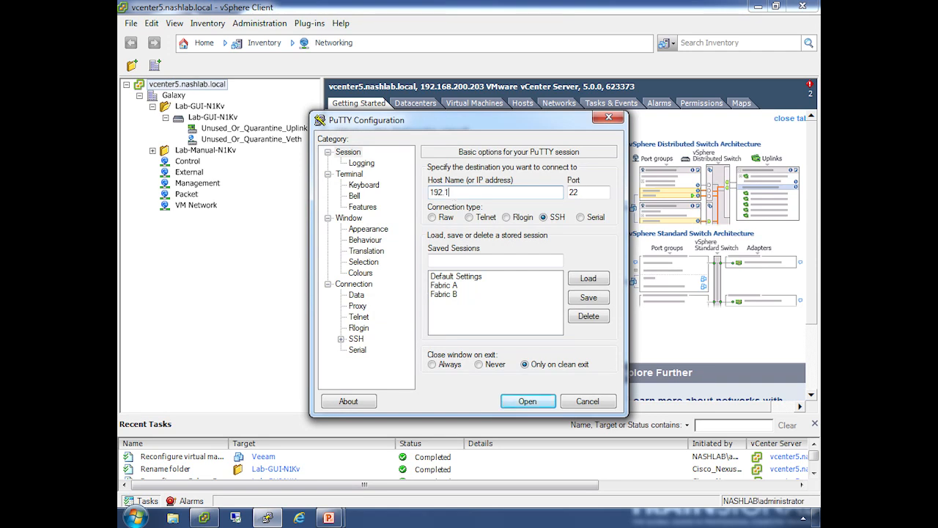
# Connect over SSH to 192.168.200.4 and log in at the Lab-GUI-N1Kv prompt.
pyautogui.click(528, 401)
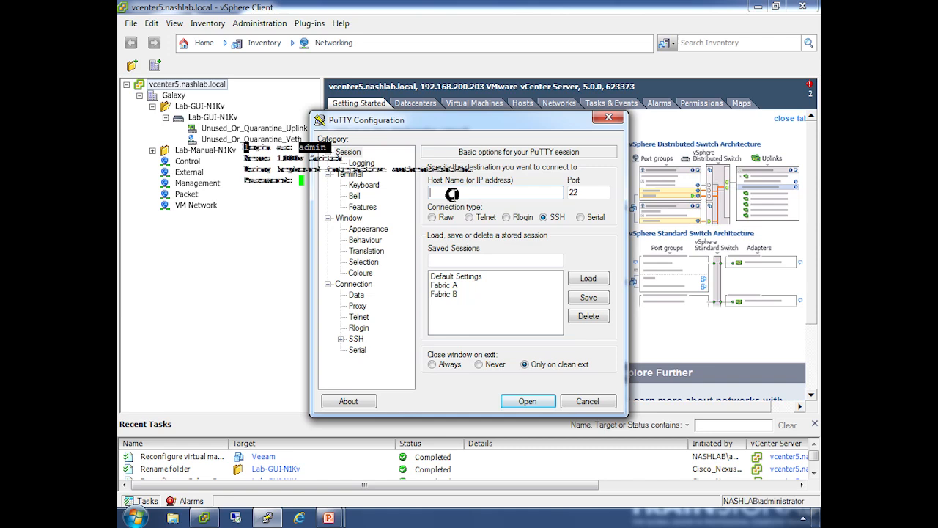
pyautogui.click(527, 401)
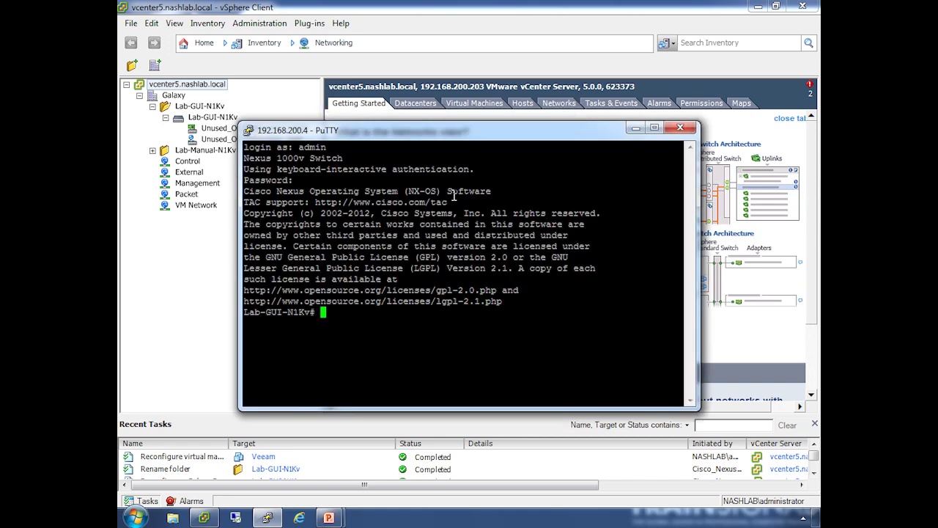
# Maximize the session and run show version, showing NX-OS 4.2(1)SV1(5.1) images.
pyautogui.click(653, 127)
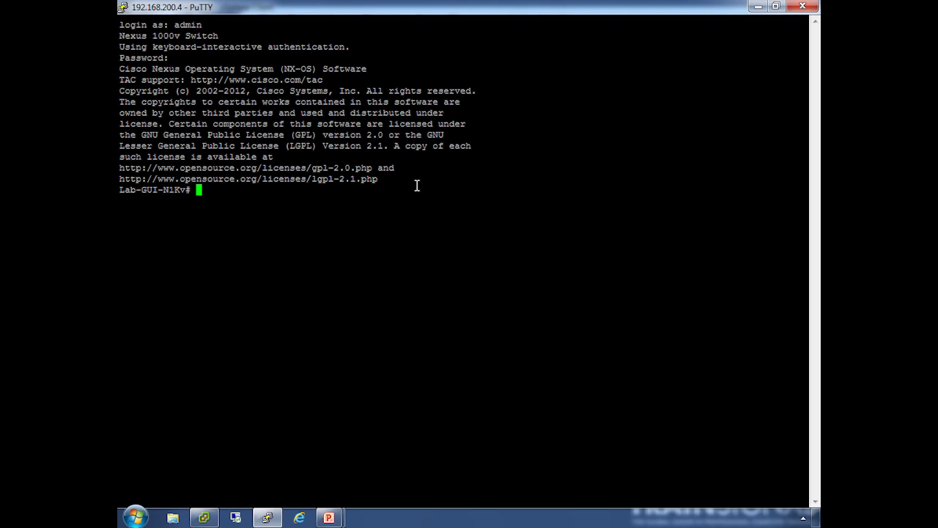
pyautogui.write('show version')
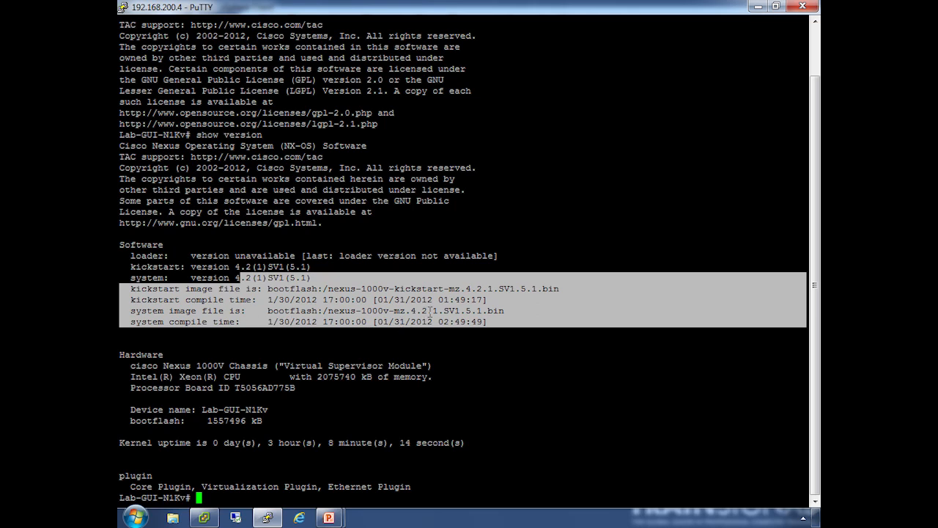
pyautogui.moveTo(597, 298)
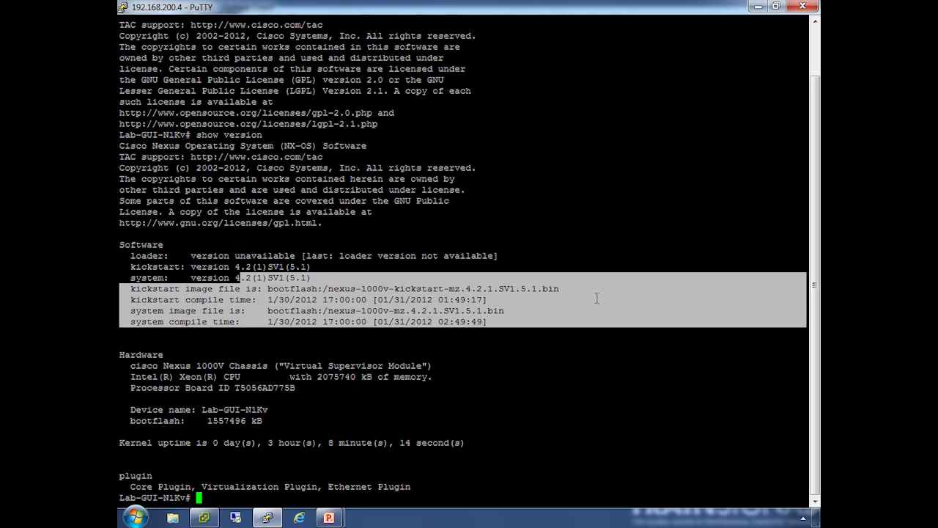
pyautogui.moveTo(344, 392)
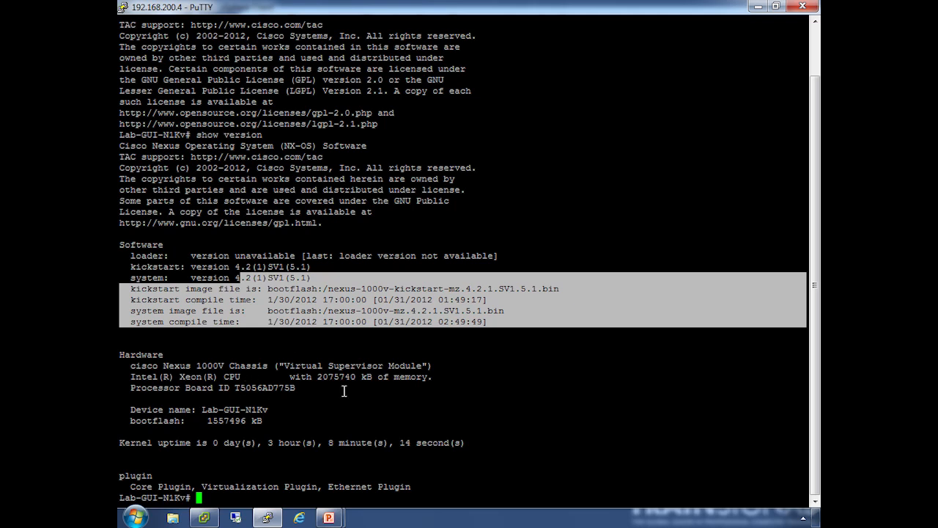
pyautogui.moveTo(260, 374)
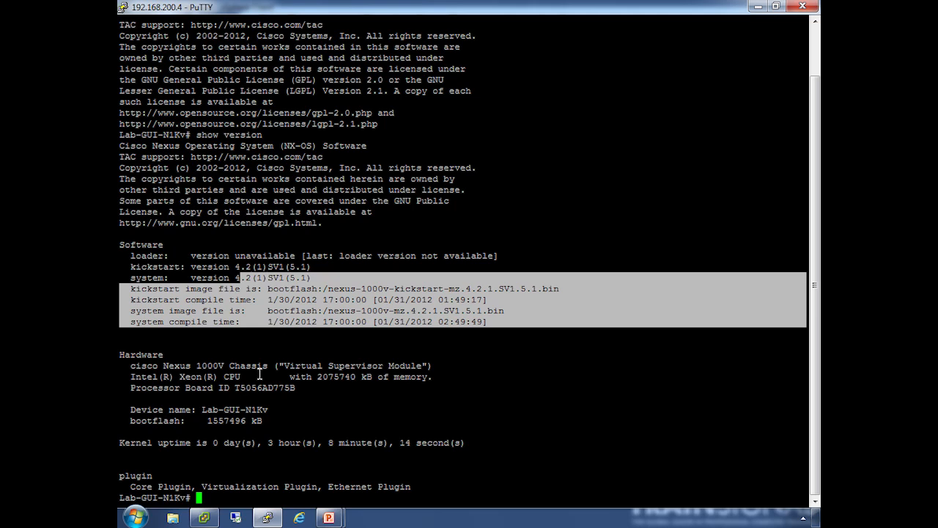
pyautogui.moveTo(460, 445)
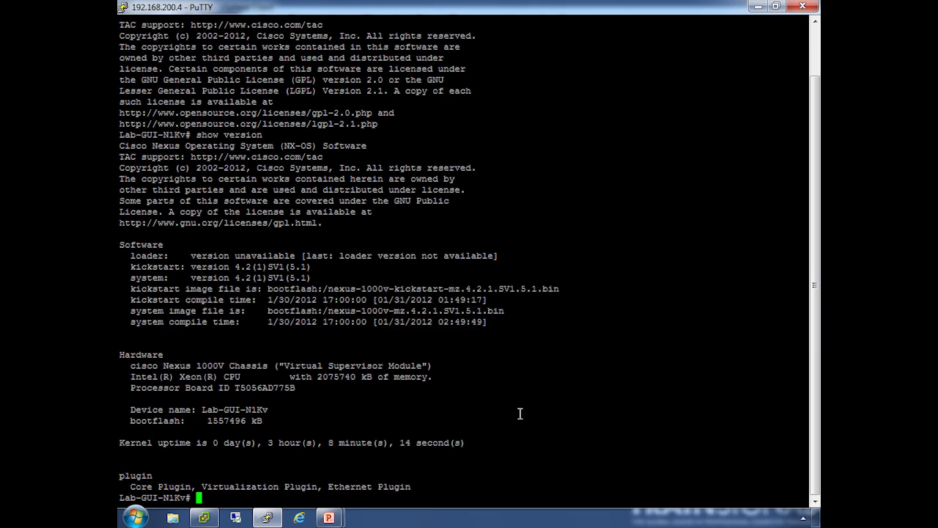
# Run show module using tab completion, listing active and ha-standby supervisors.
pyautogui.write('show module')
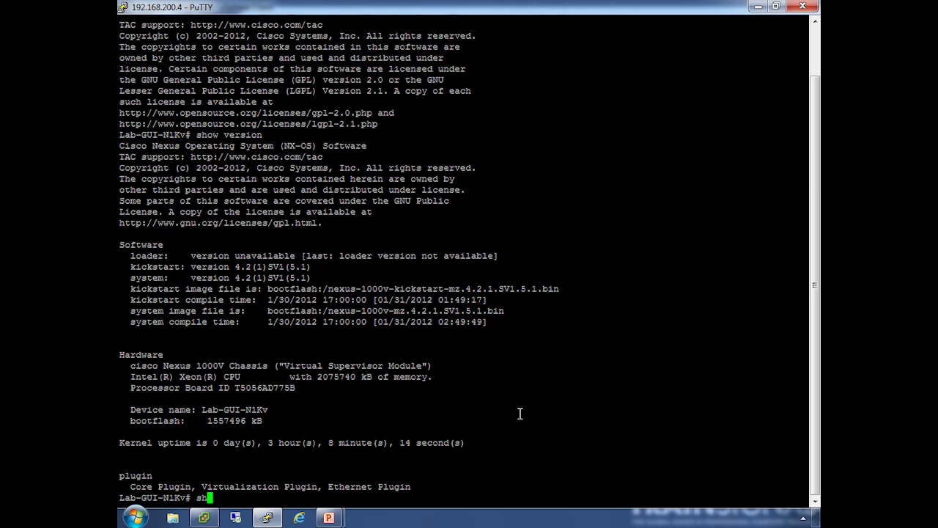
pyautogui.write('ow mo')
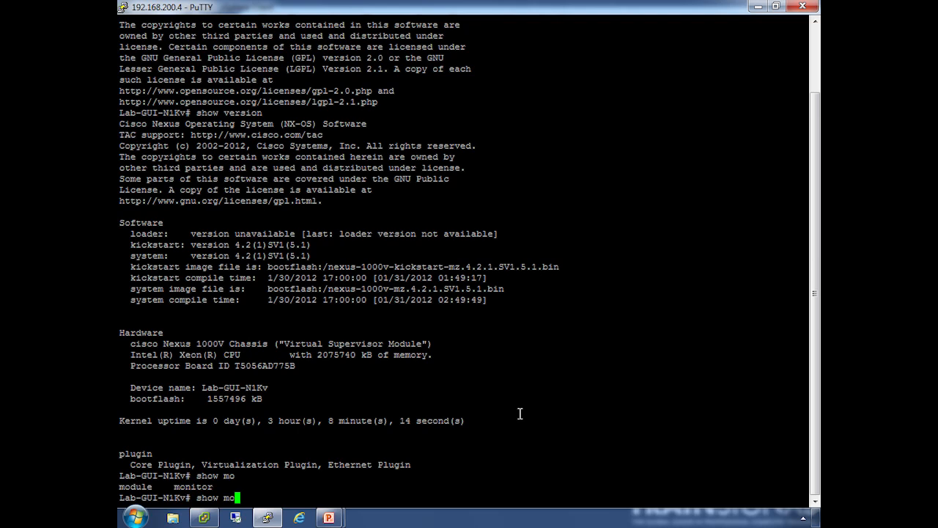
pyautogui.write('dule')
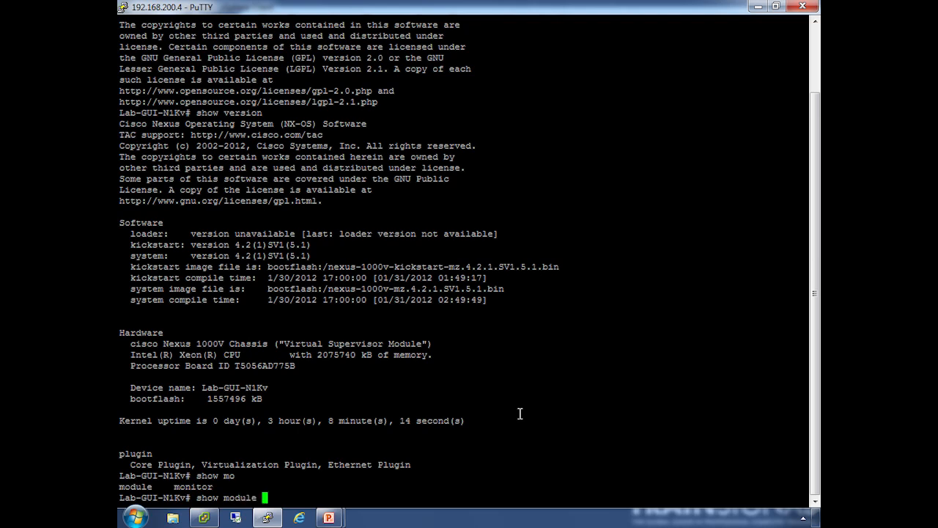
pyautogui.press('Return')
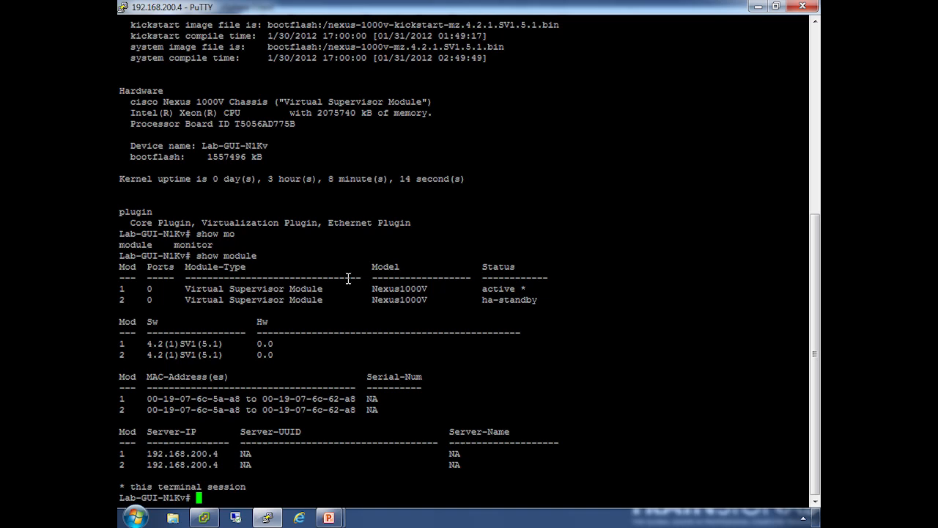
pyautogui.moveTo(511, 290)
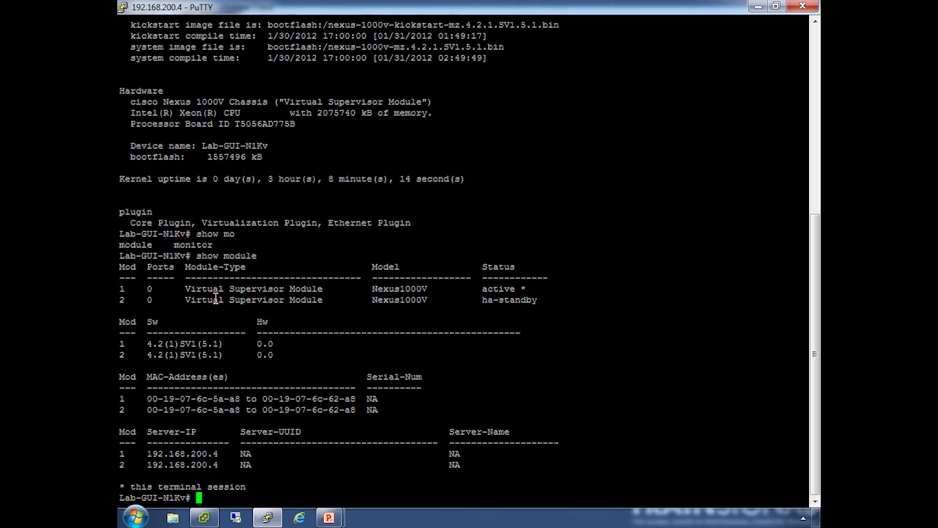
# Show system redundancy status (sup-1 active, sup-2 standby), then start show running-config.
pyautogui.write('show r')
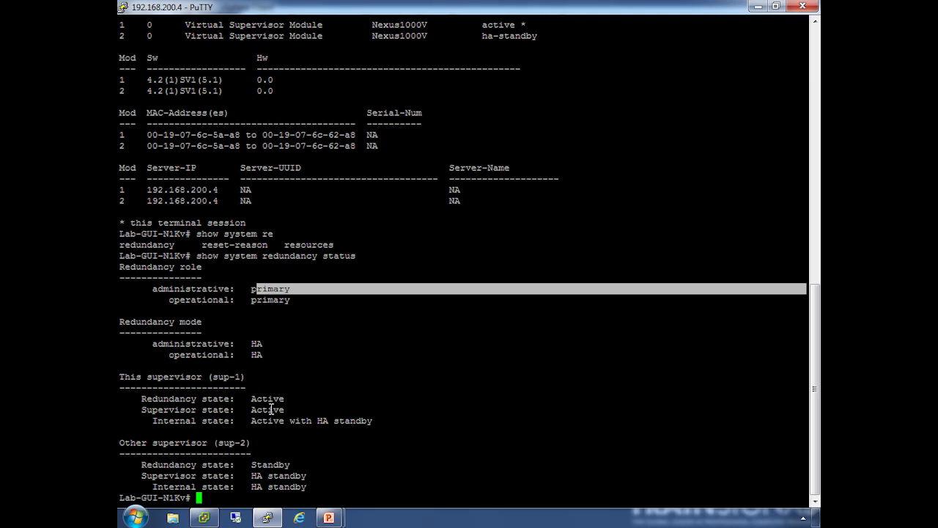
pyautogui.moveTo(354, 425)
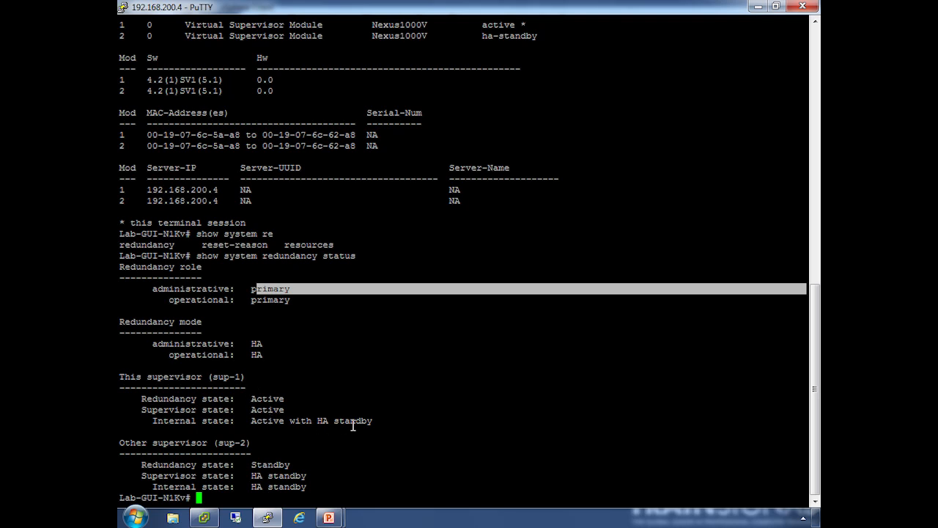
pyautogui.moveTo(267, 470)
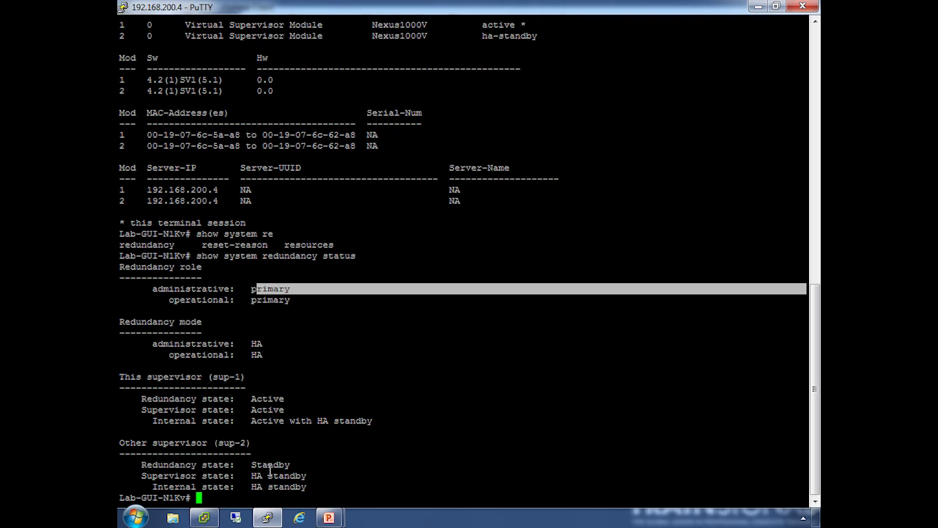
pyautogui.moveTo(360, 411)
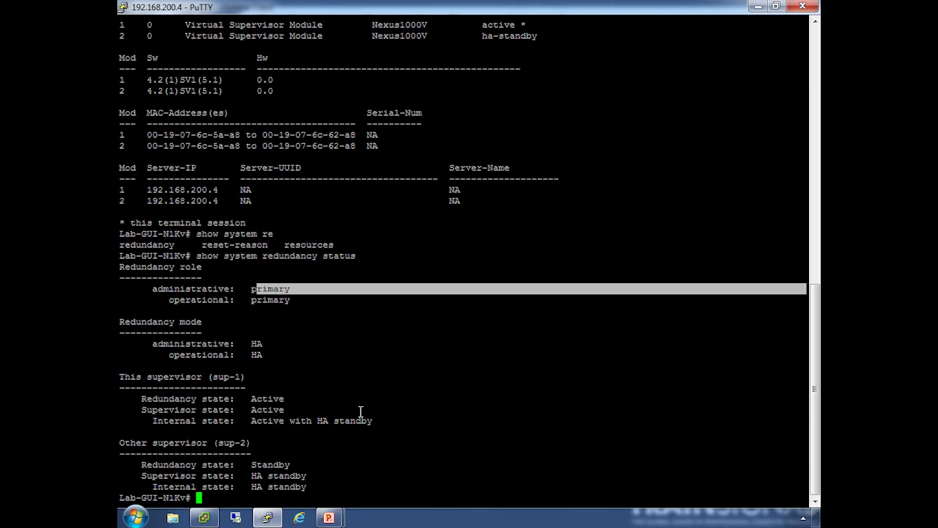
pyautogui.write('show running-config')
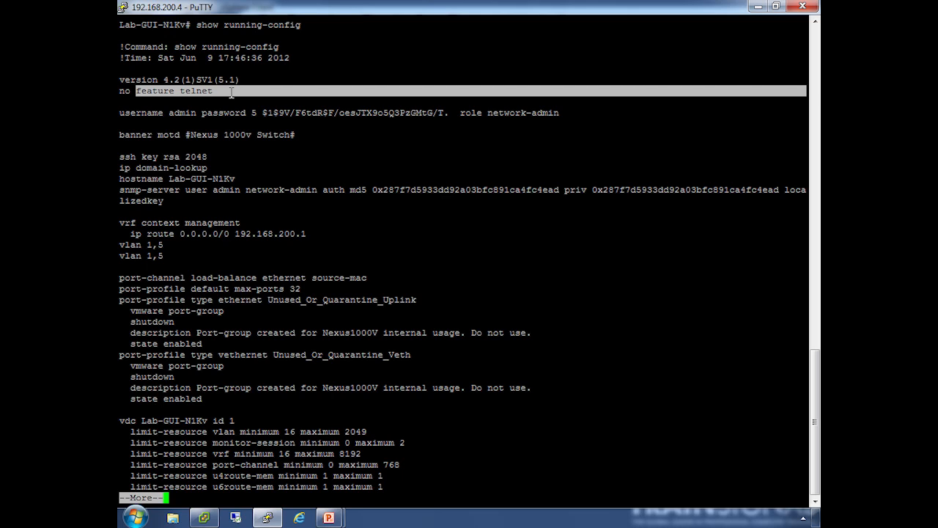
# Page through the running config and list available features with feature ? in config mode.
pyautogui.write('feature ?')
pyautogui.write('configure terminal')
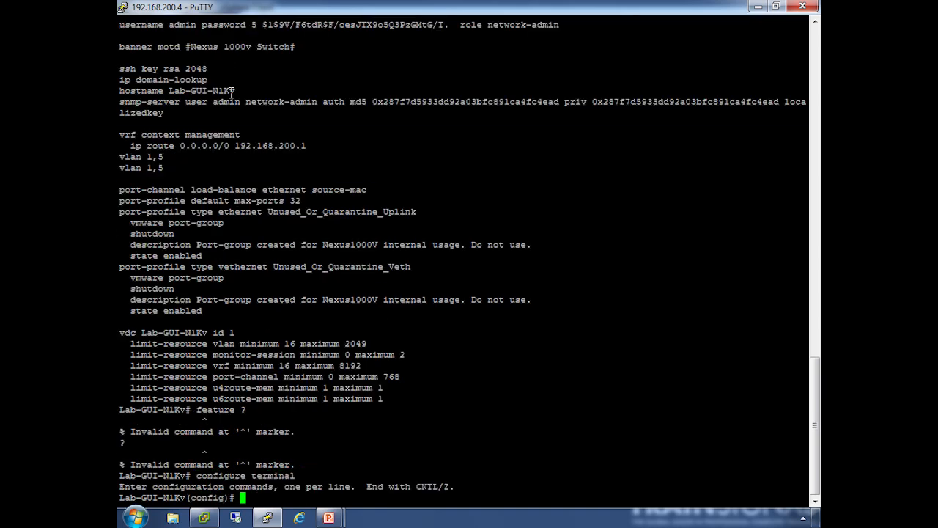
pyautogui.write('fe')
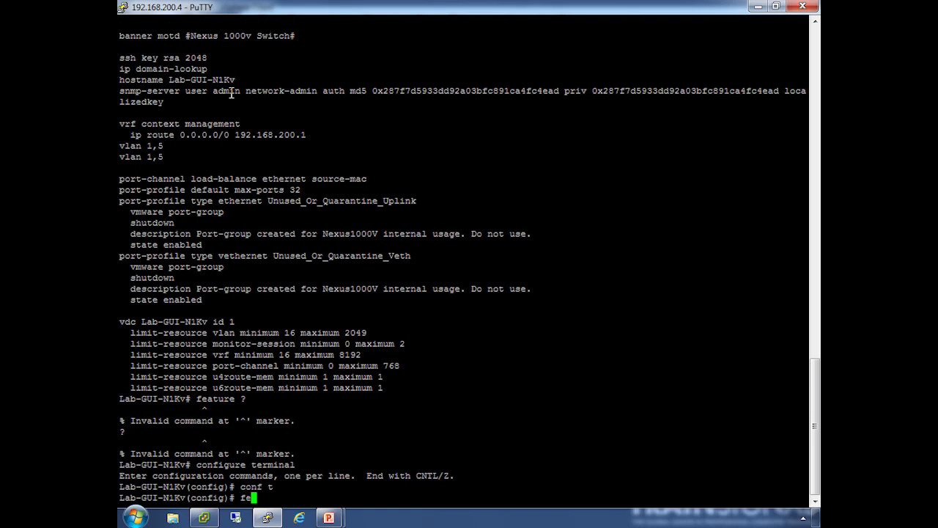
pyautogui.write('feature ?')
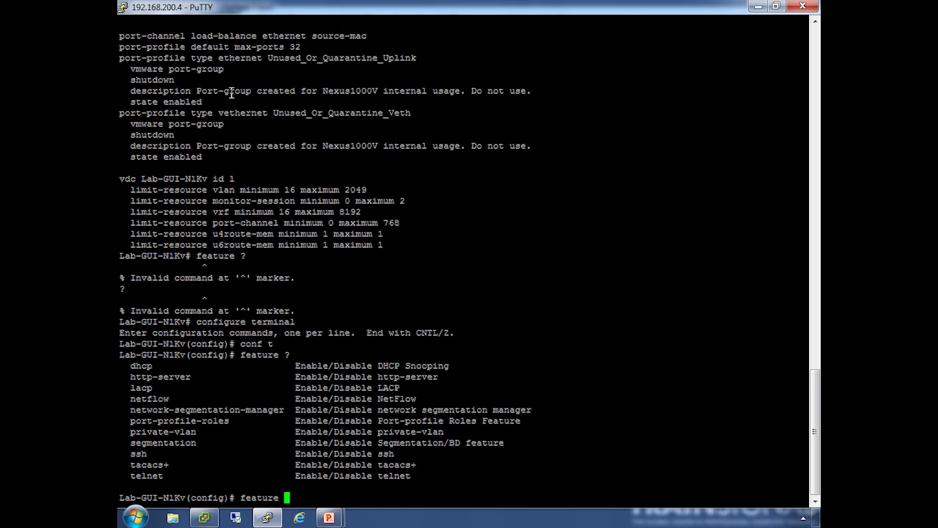
# Run show feature: http-server and sshServer enabled, telnetServer disabled.
pyautogui.write('show fe')
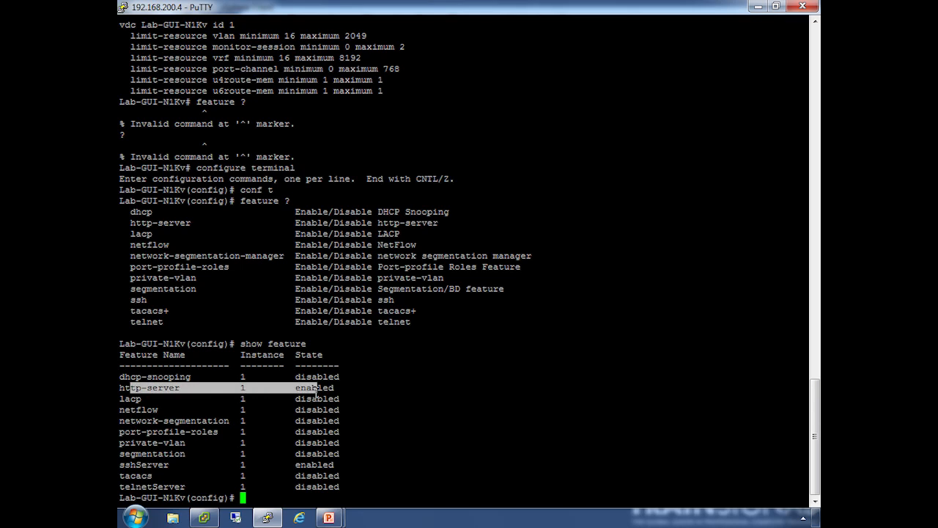
pyautogui.write('feature telnet')
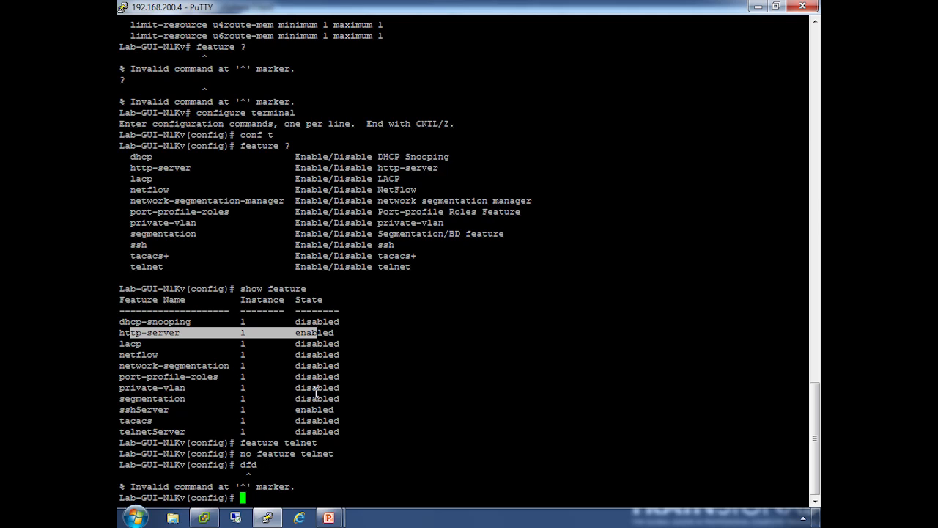
# Enable then disable feature telnet, and redisplay the running configuration.
pyautogui.write('show running-config')
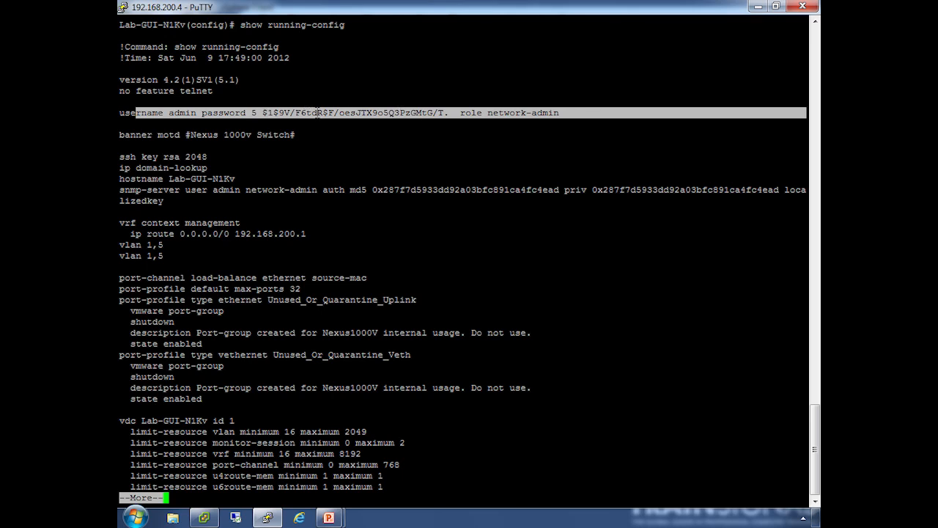
pyautogui.moveTo(521, 109)
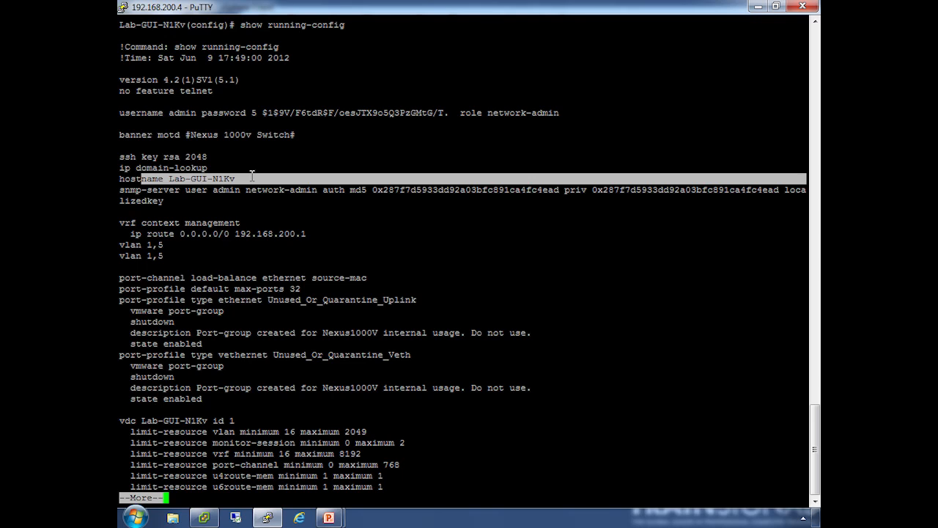
pyautogui.moveTo(146, 193)
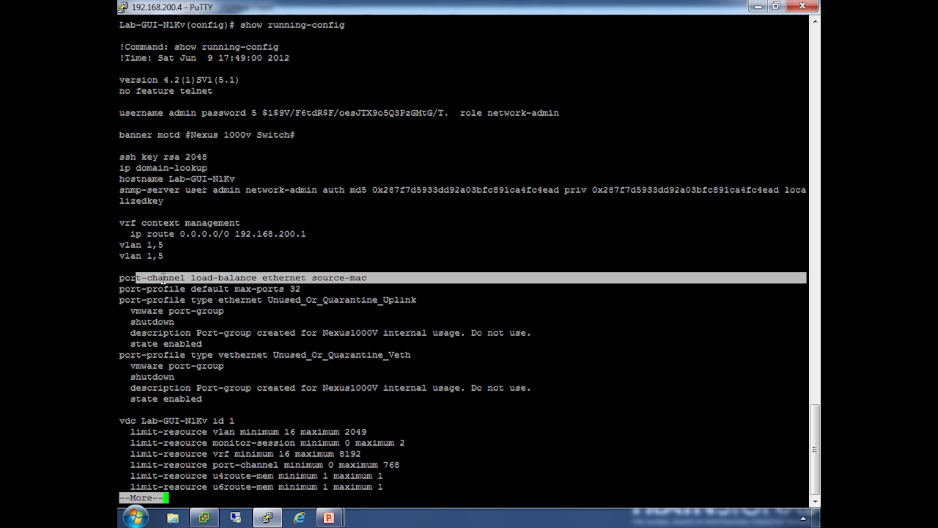
pyautogui.moveTo(443, 249)
pyautogui.write('where')
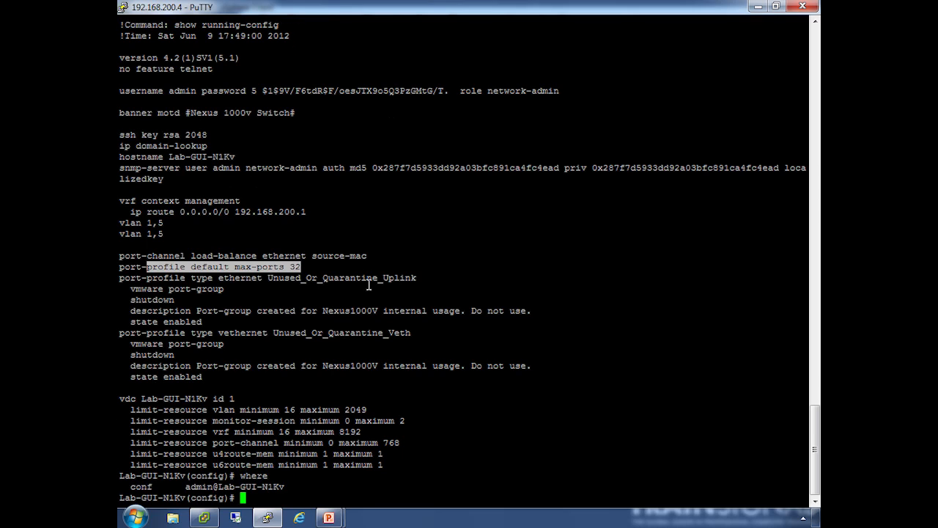
pyautogui.moveTo(218, 502)
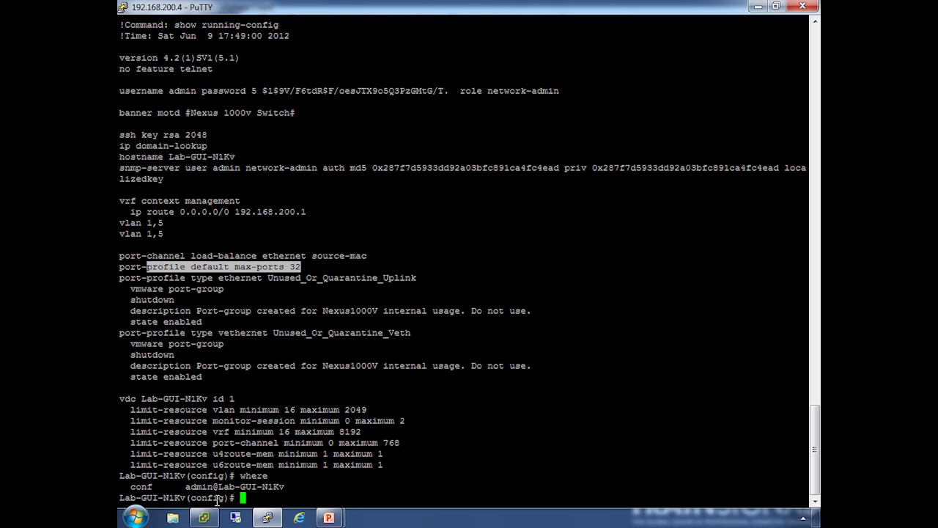
# Set port-profile default max-ports 256 and confirm it in the running configuration.
pyautogui.write('port')
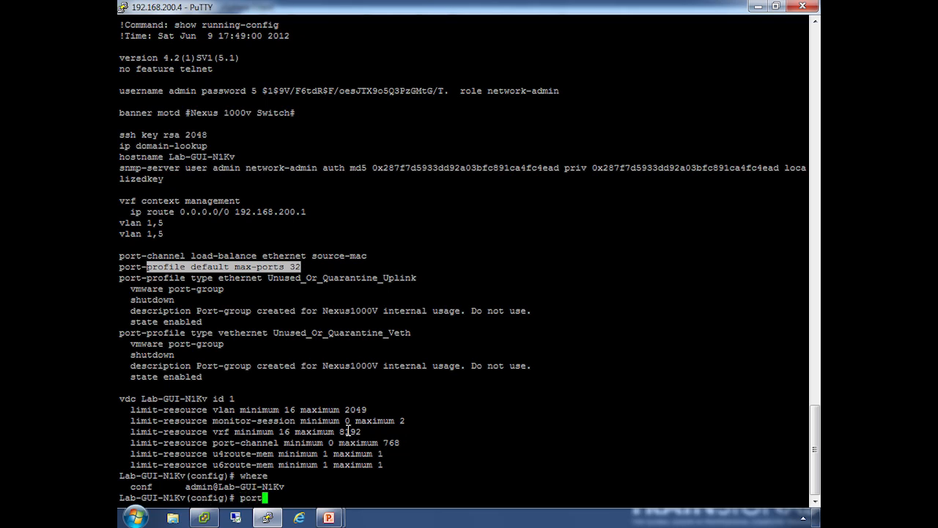
pyautogui.write('-profile default m')
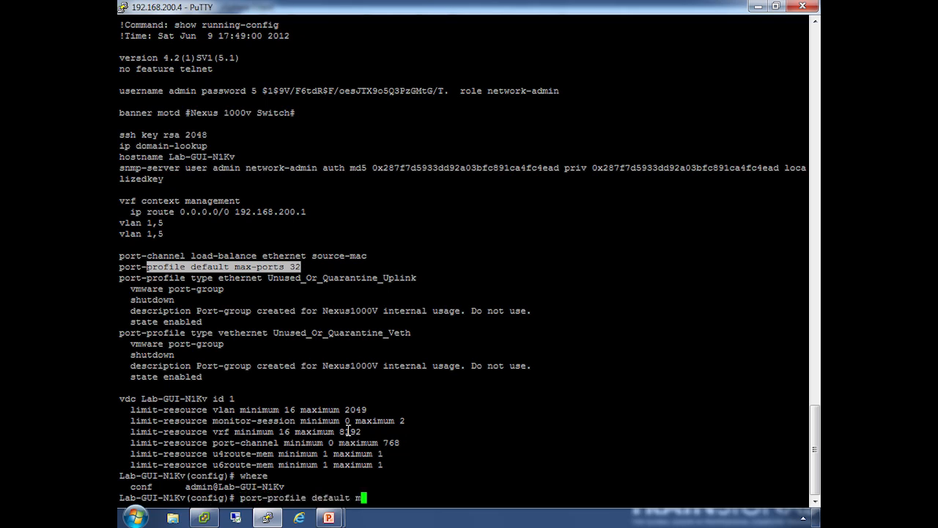
pyautogui.write('ax-ports')
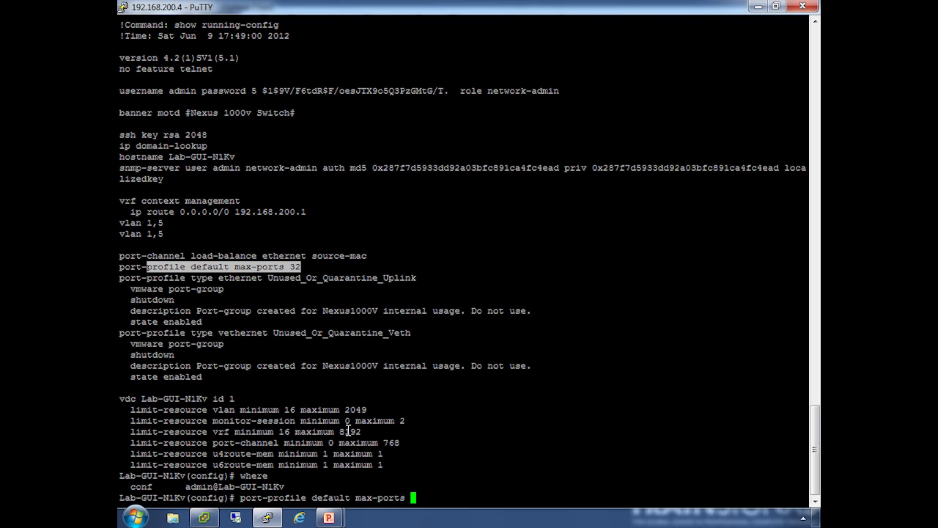
pyautogui.write('256')
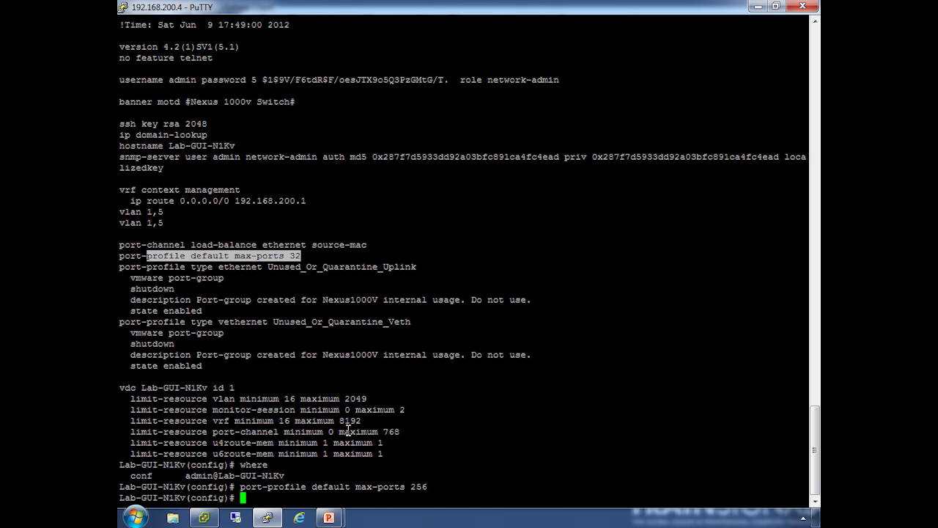
pyautogui.write('show running-config')
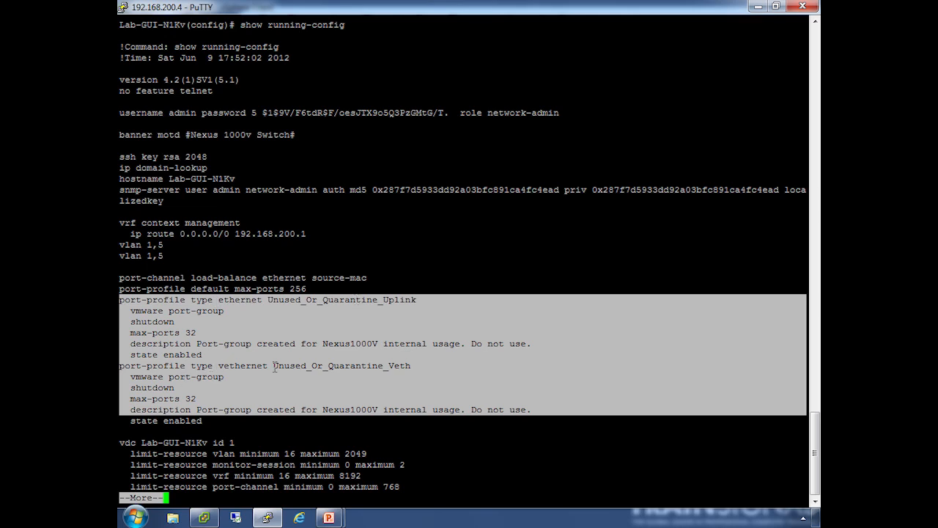
pyautogui.moveTo(321, 307)
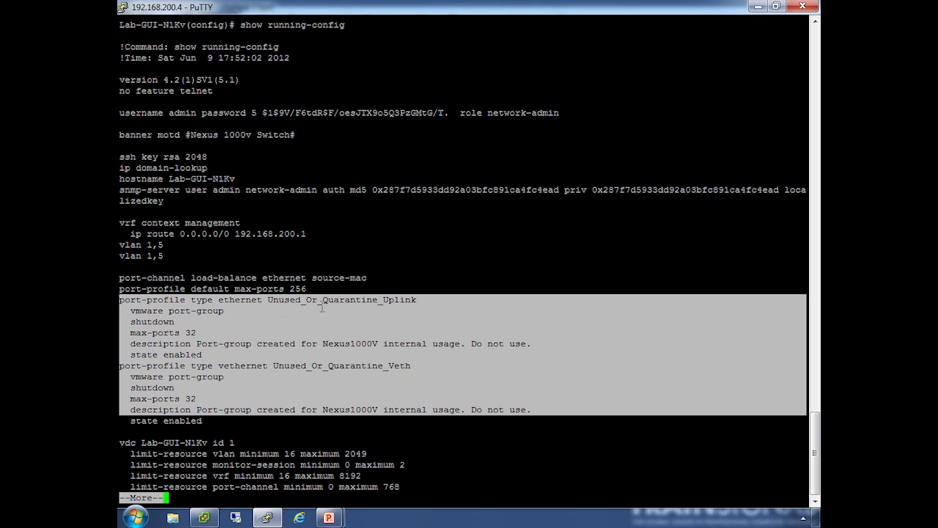
pyautogui.moveTo(281, 372)
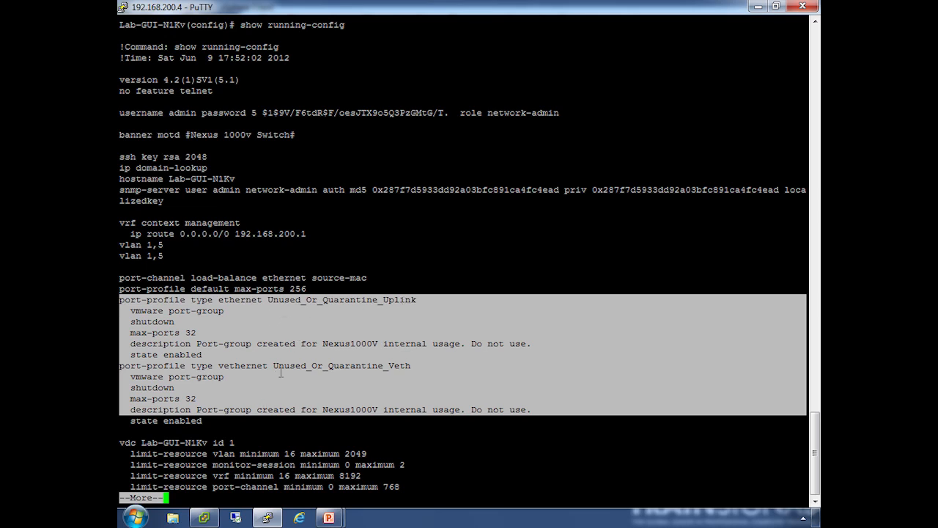
pyautogui.moveTo(335, 416)
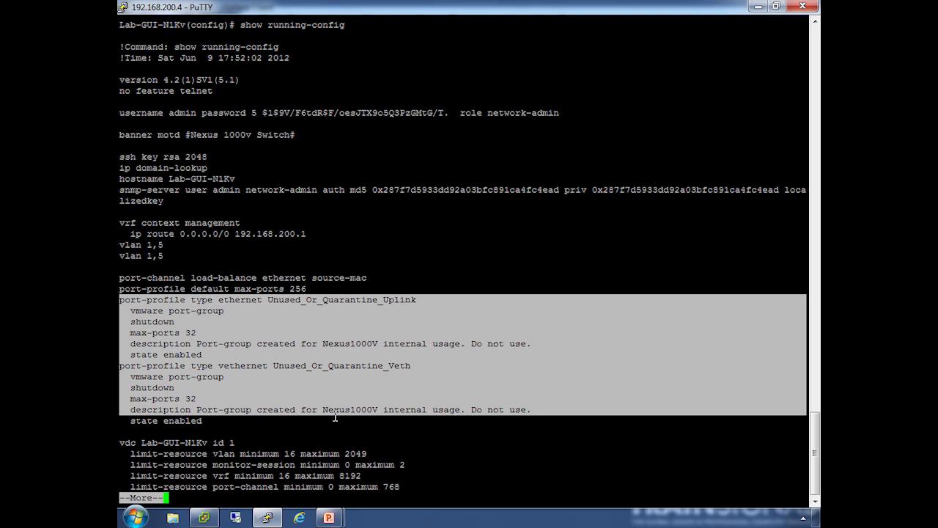
pyautogui.moveTo(512, 341)
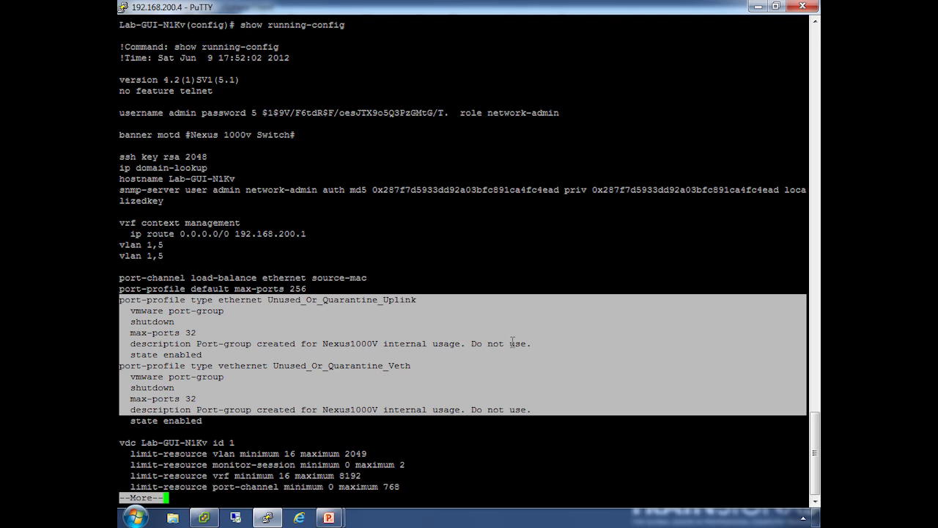
pyautogui.moveTo(513, 223)
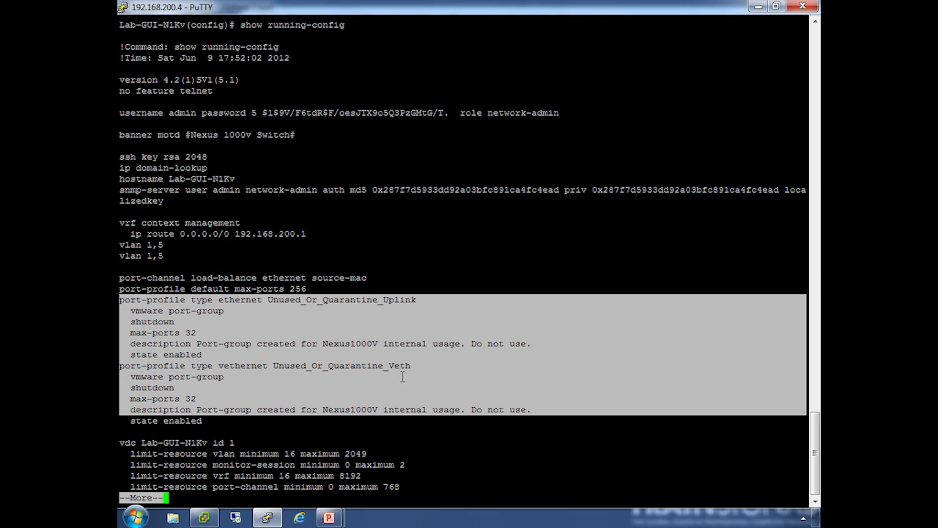
pyautogui.moveTo(463, 137)
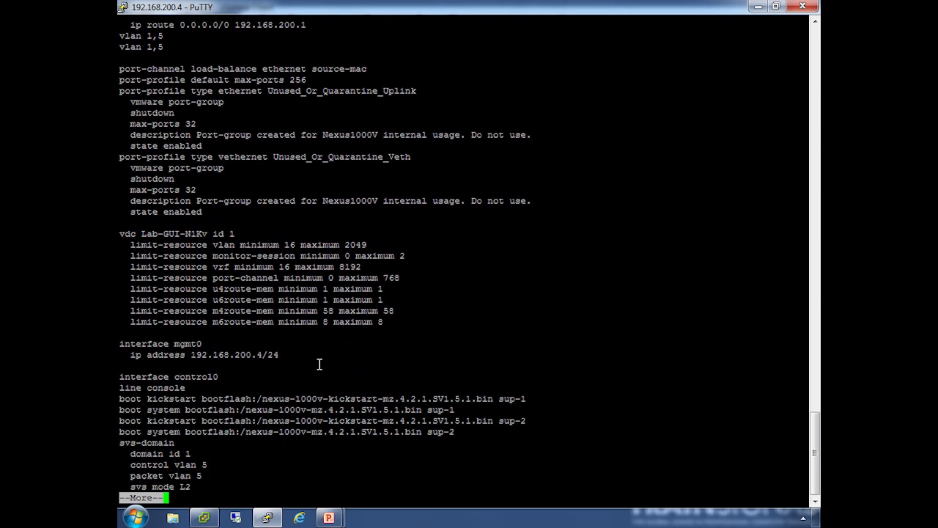
# Page to the vCenter 192.168.200.203 connection and highlight the vdc limit-resource block.
pyautogui.press('space')
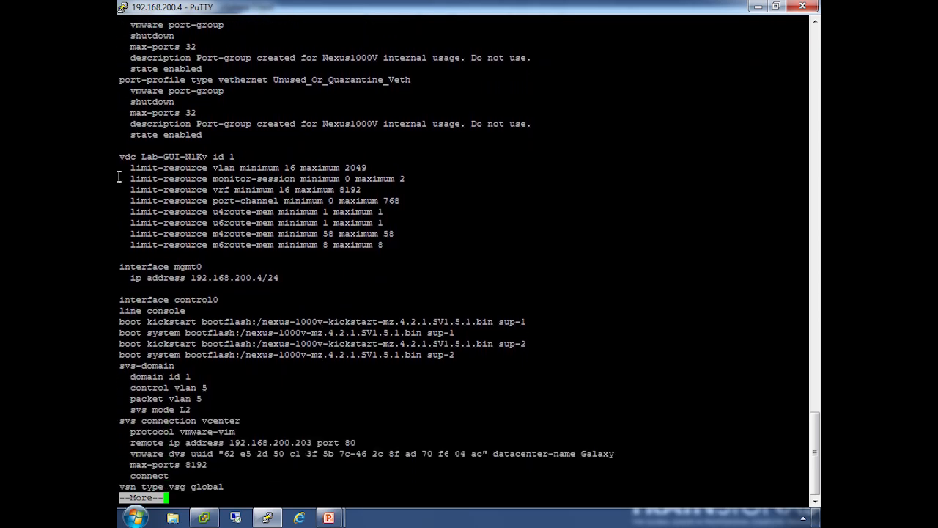
pyautogui.moveTo(120, 156); pyautogui.dragTo(385, 245)
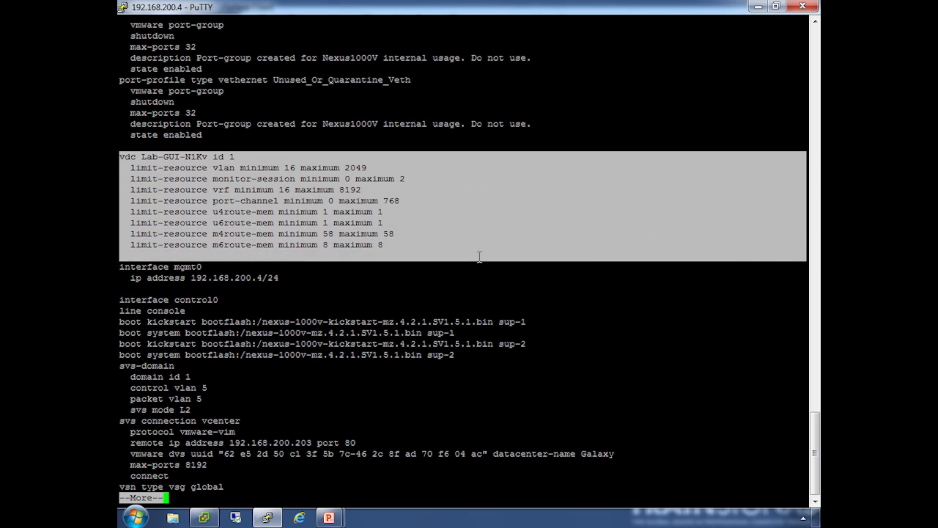